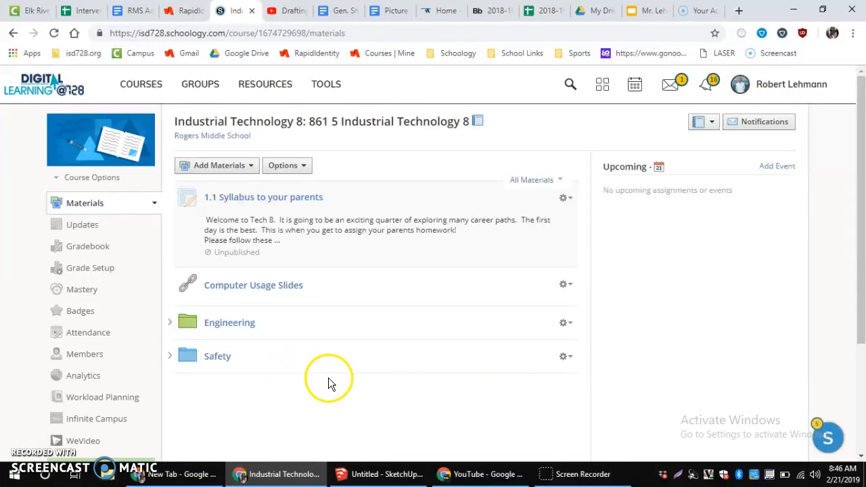
Navigate from the Engineering folder into the 1.4 Reverse Engineering assignment and reach its attached layout file.
click(230, 322)
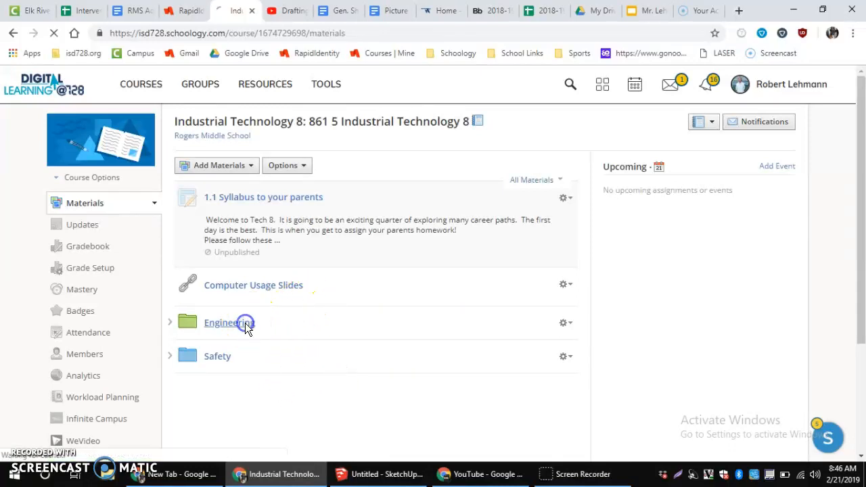
click(223, 322)
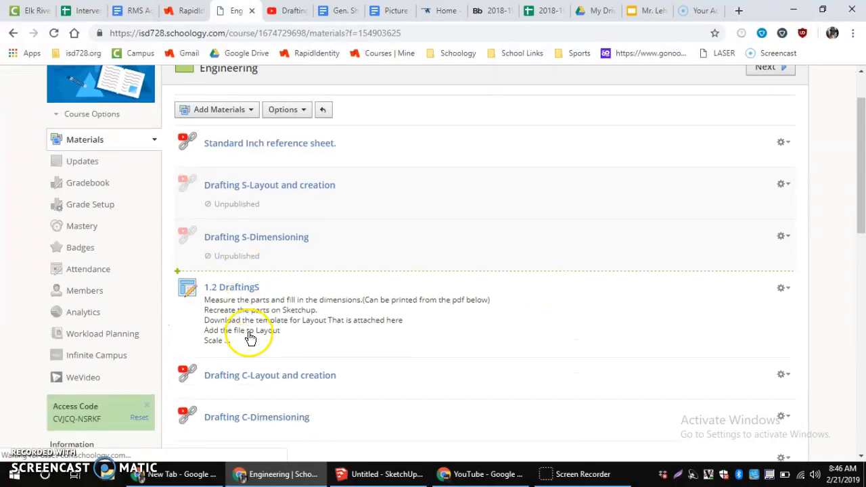
scroll(down, 3)
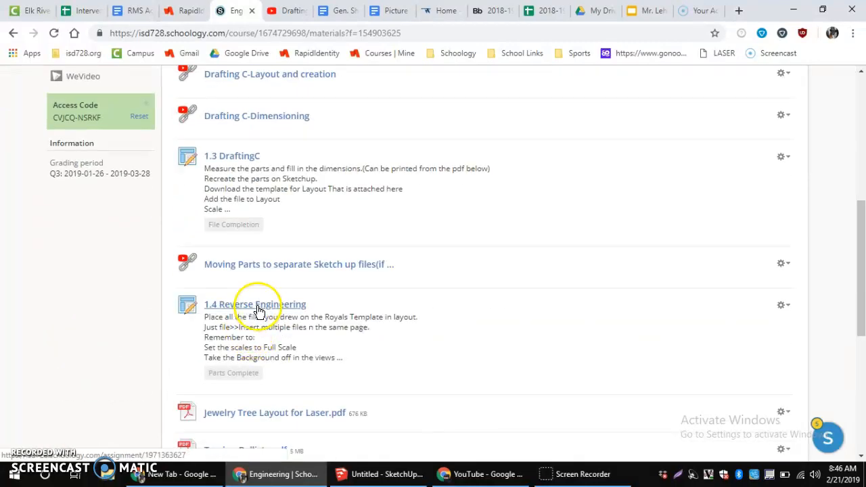
click(254, 303)
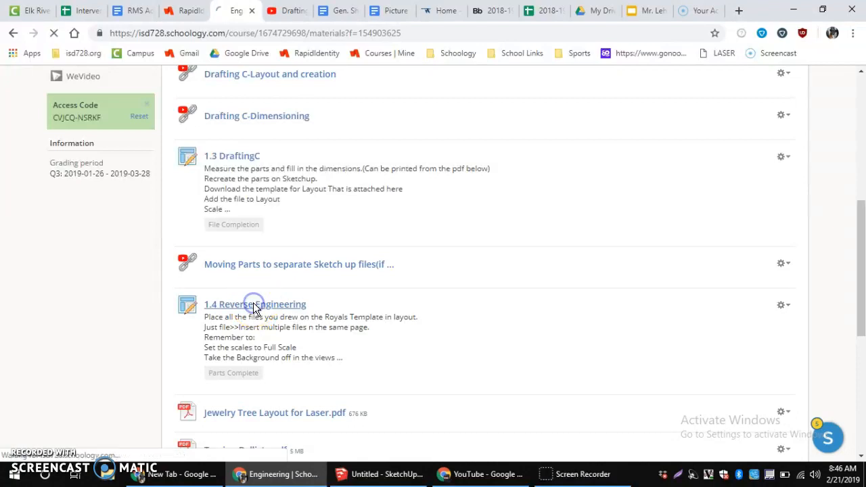
click(255, 303)
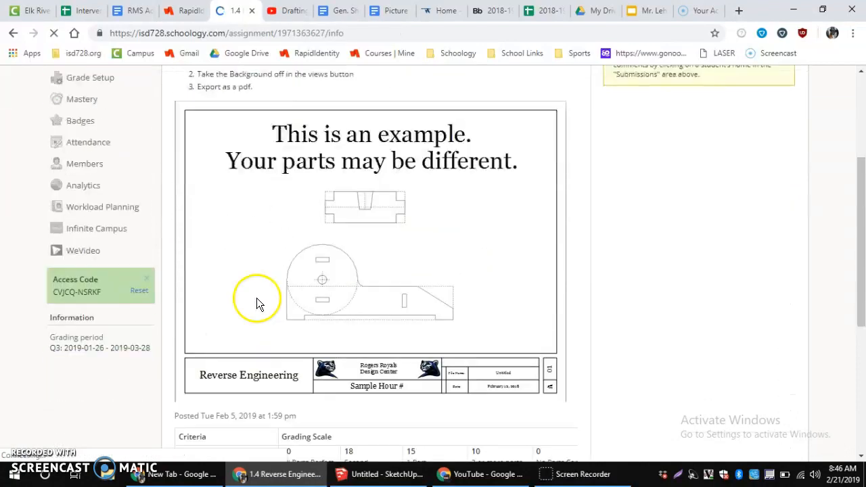
scroll(down, 3)
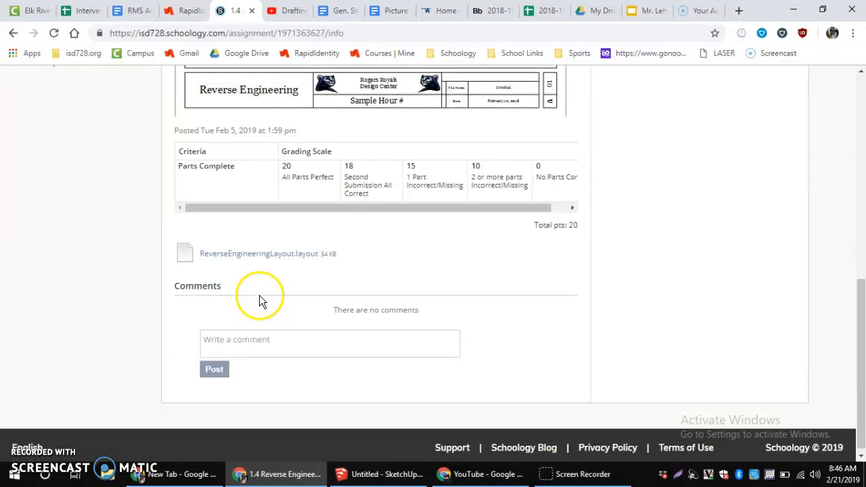
mouse_move(262, 303)
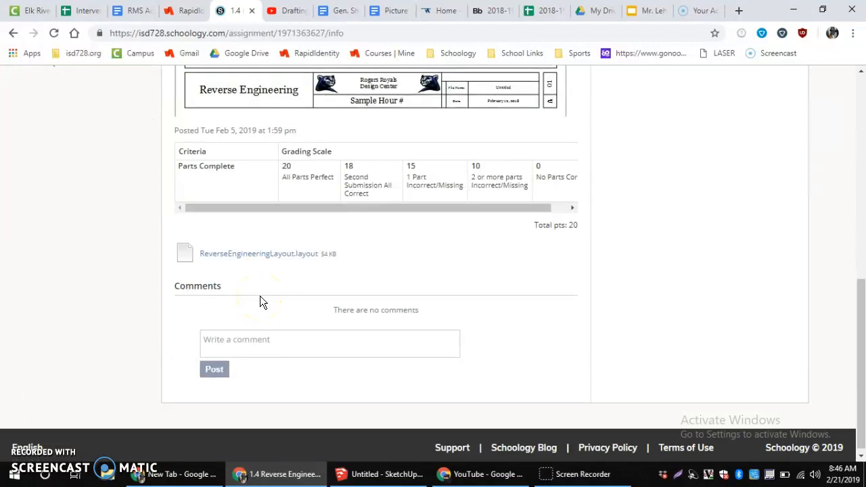
scroll(up, 3)
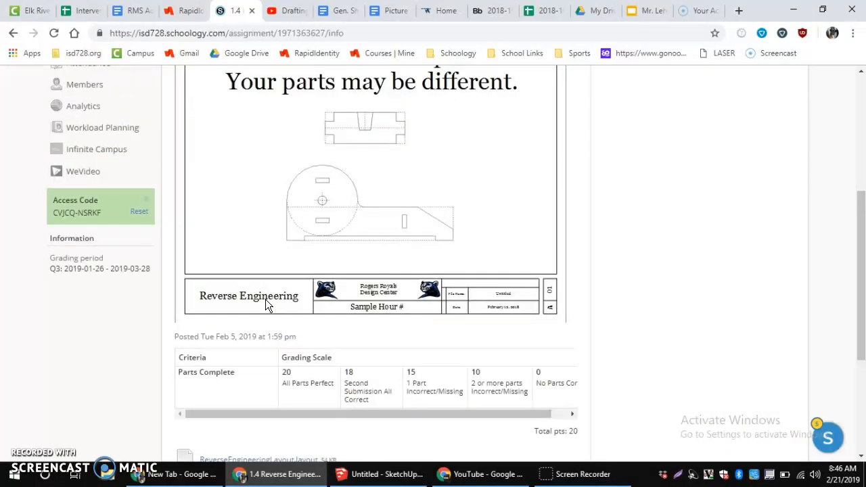
scroll(up, 3)
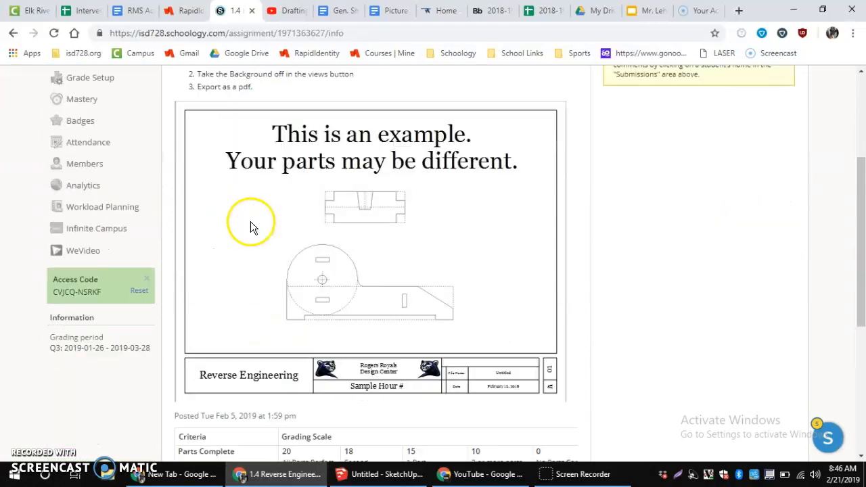
scroll(down, 3)
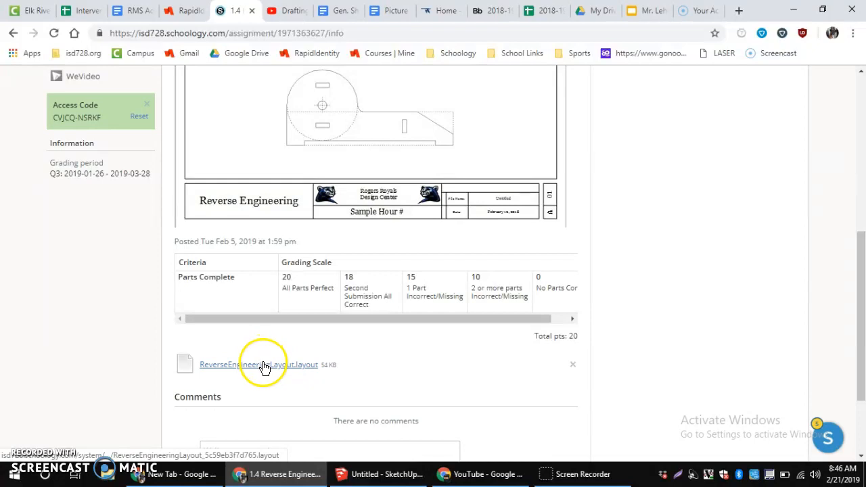
Download the ReverseEngineeringLayout.layout attachment from the assignment.
click(252, 364)
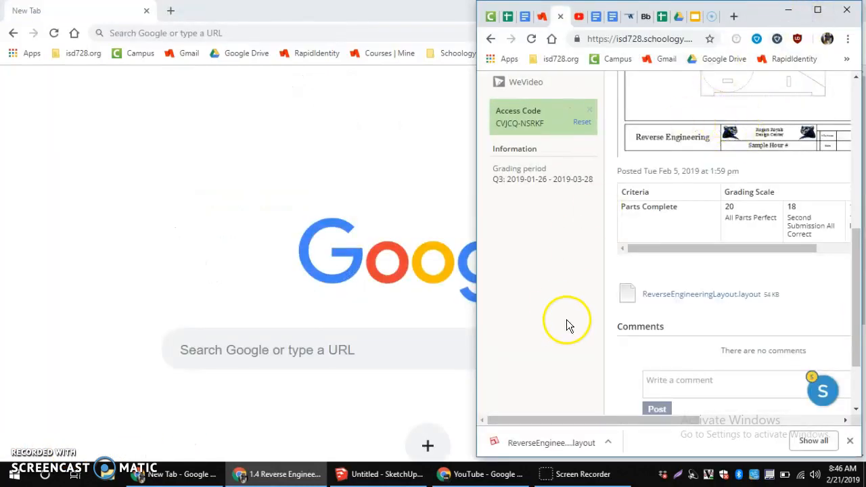
mouse_move(287, 148)
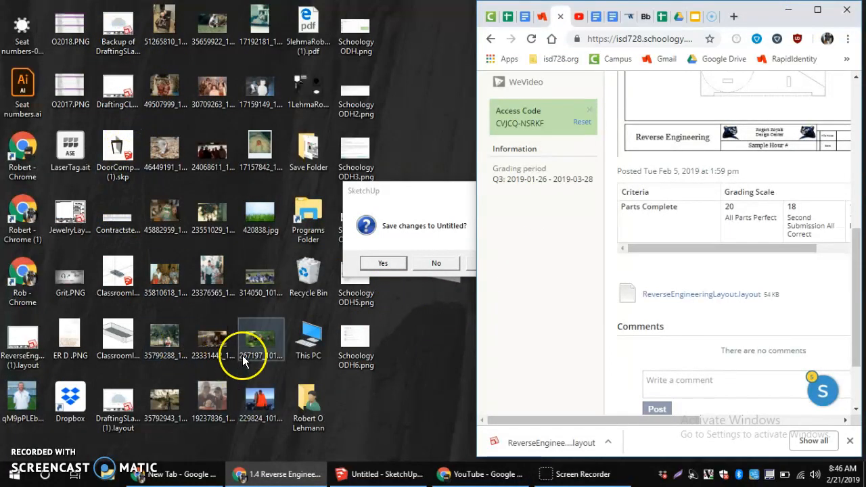
mouse_move(338, 179)
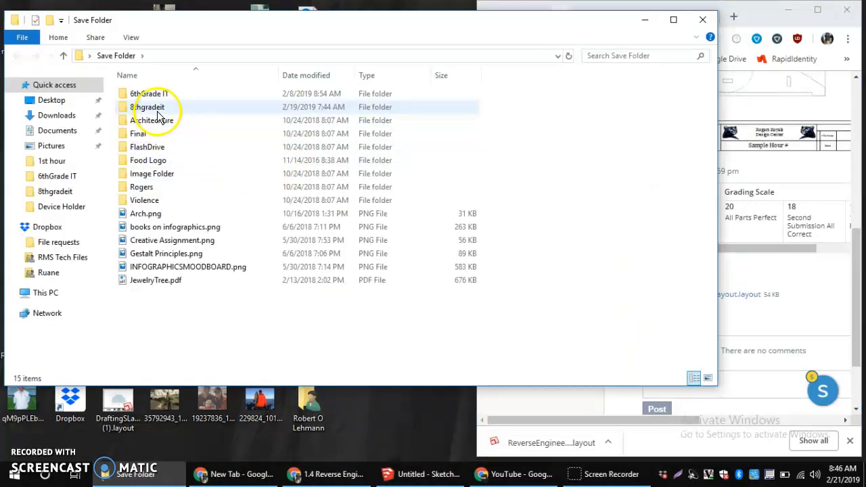
Launch ReverseEngineeringLayout (2).layout from the 8thgradeit folder in Save Folder.
double_click(146, 107)
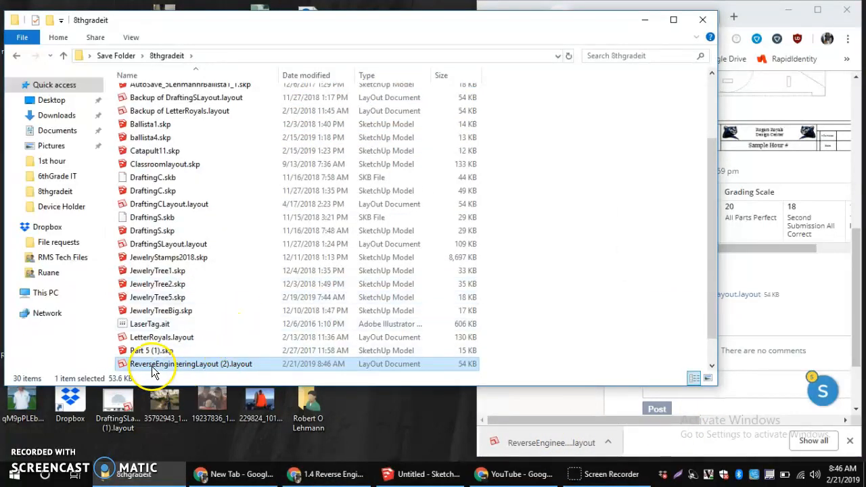
mouse_move(175, 368)
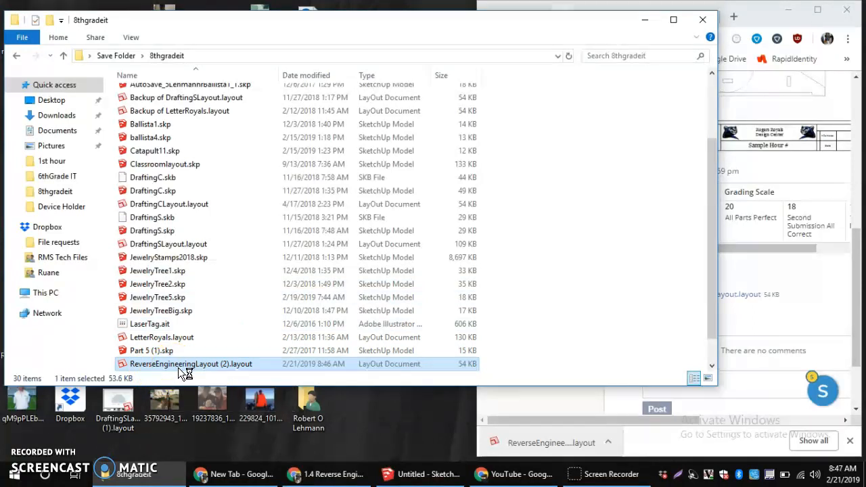
double_click(191, 364)
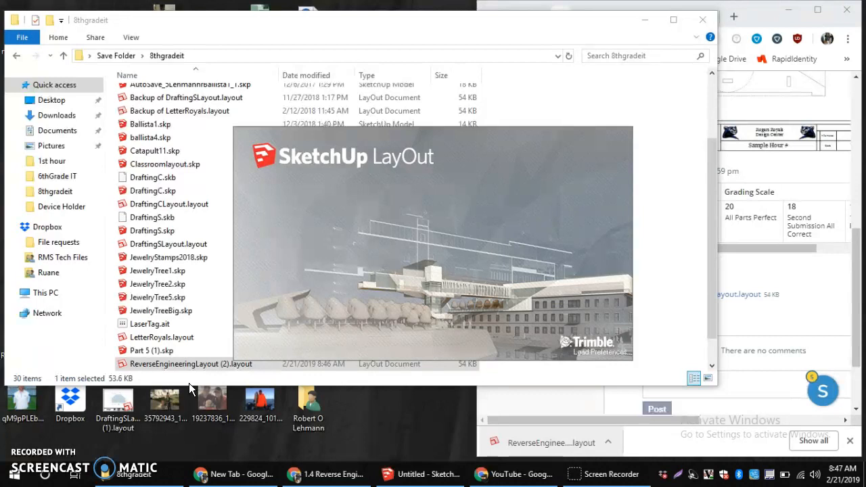
Dismiss the 'This file is version 2016' notice so the template page is editable.
double_click(192, 364)
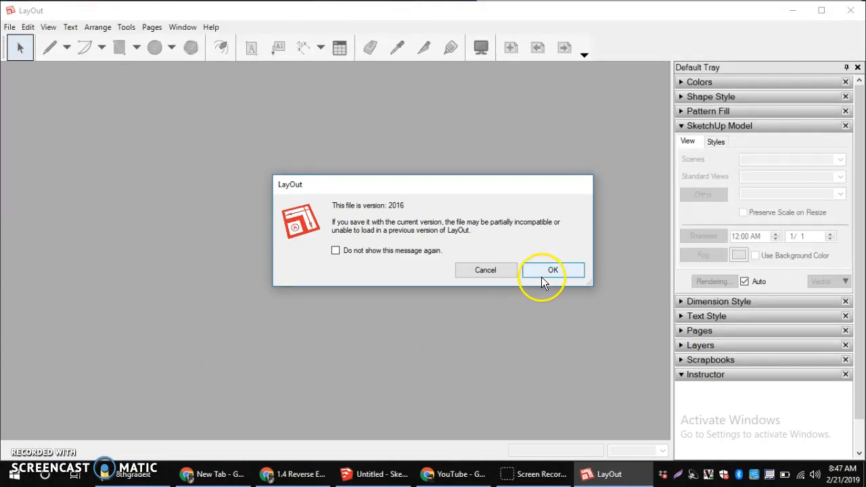
mouse_move(335, 250)
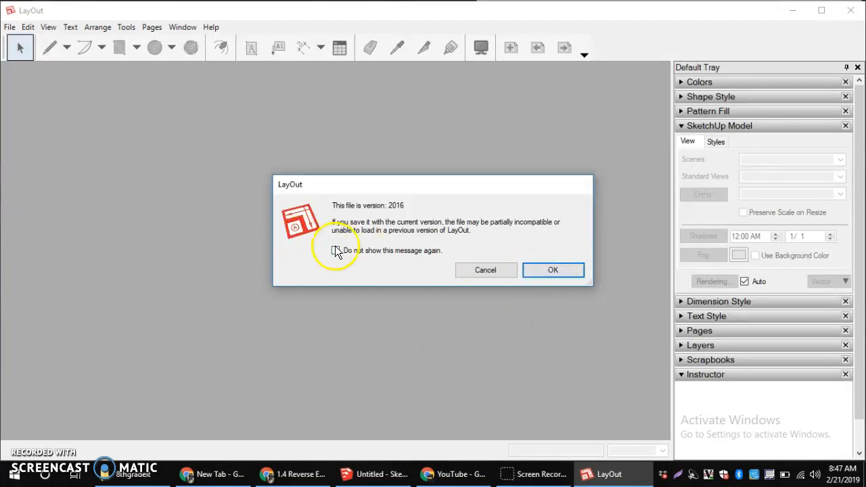
click(552, 270)
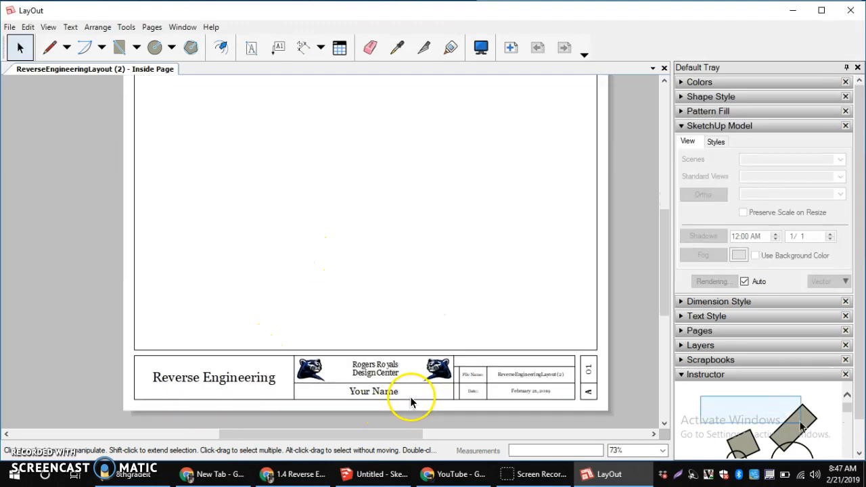
Change the title block's Your Name placeholder to 'Mr. Lehmann'.
double_click(373, 391)
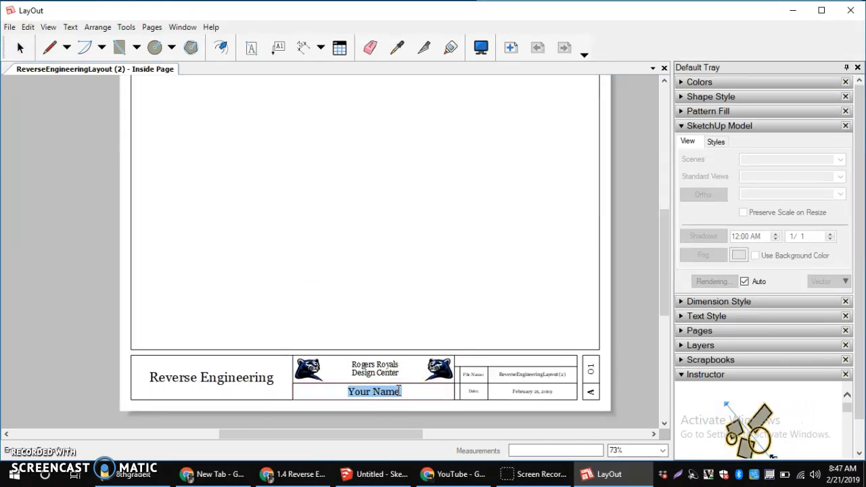
text(Mr. Leh)
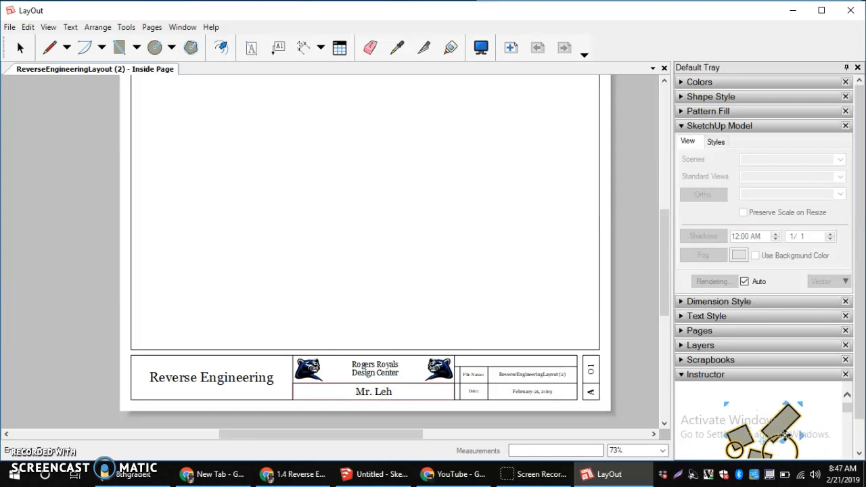
text(mann)
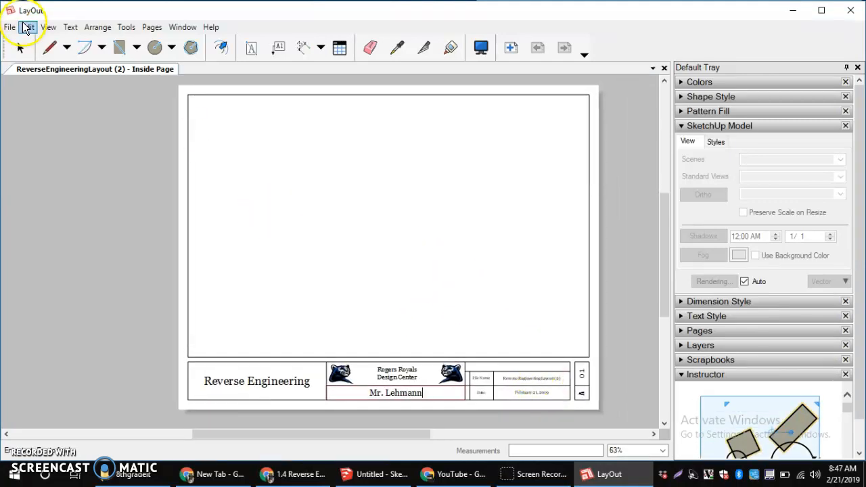
Insert JewelryTree1.skp via File > Insert and position its viewport above the title block.
click(9, 27)
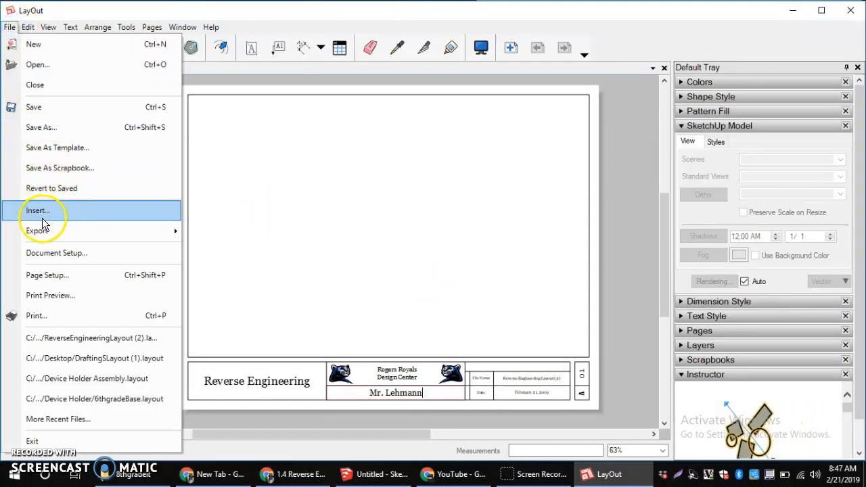
click(38, 211)
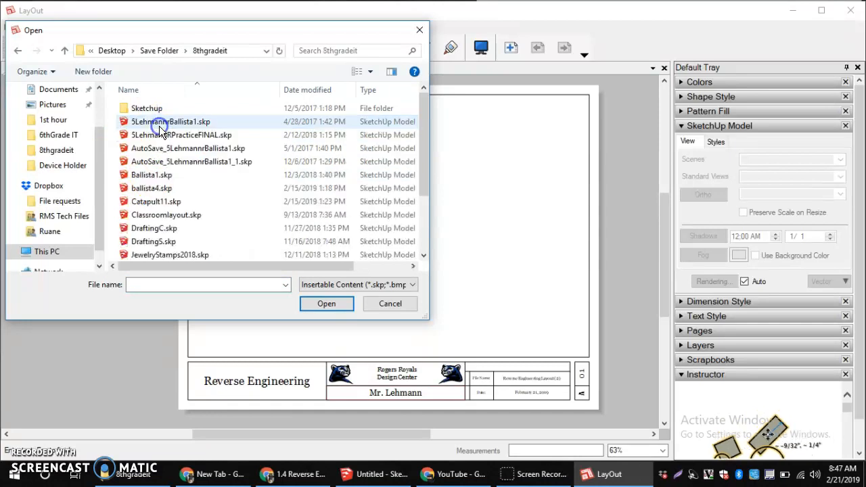
scroll(down, 3)
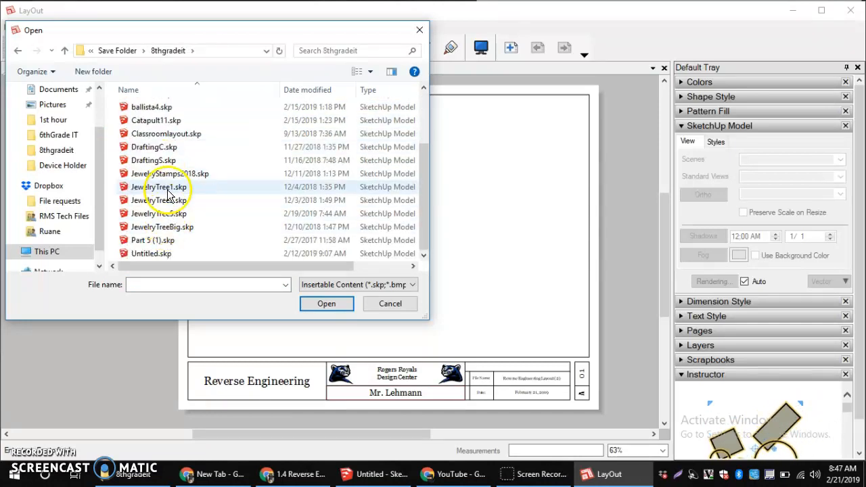
click(326, 303)
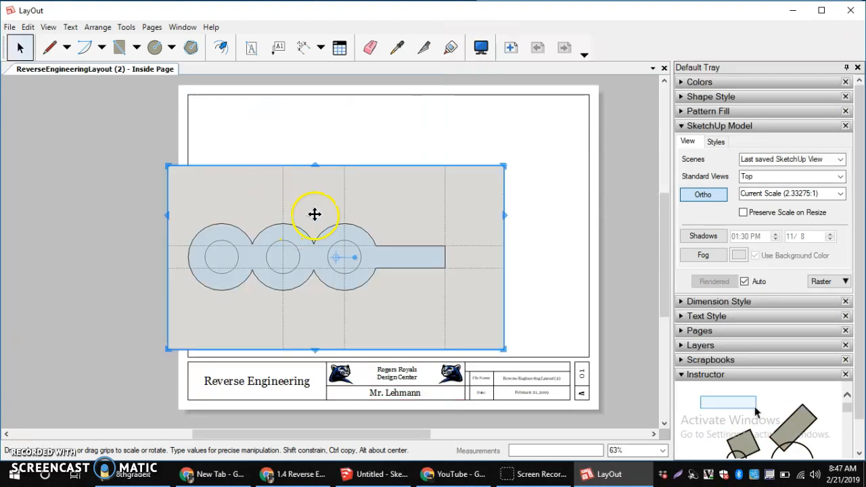
drag(314, 214, 358, 155)
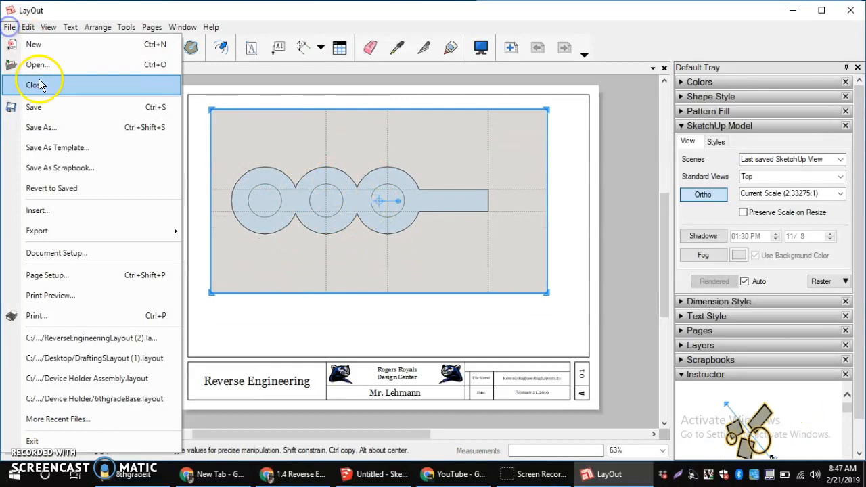
Insert the five-circle and JewelryTree3 arched models and drag each viewport into place.
click(38, 65)
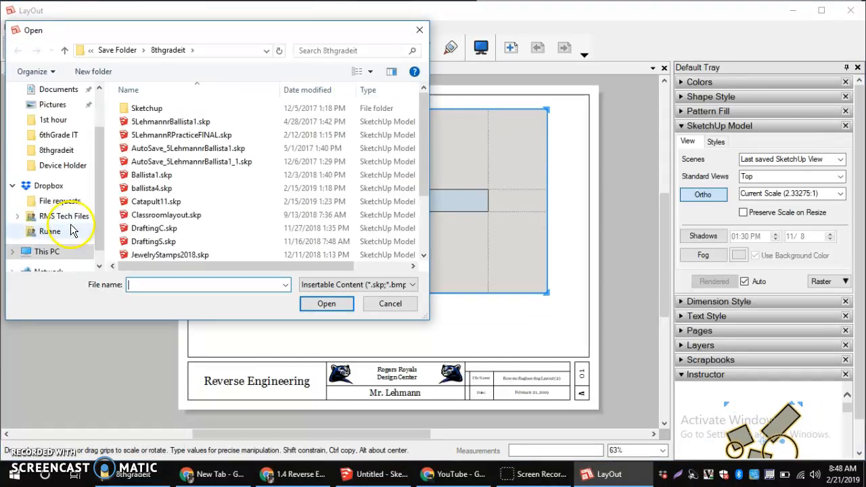
scroll(down, 3)
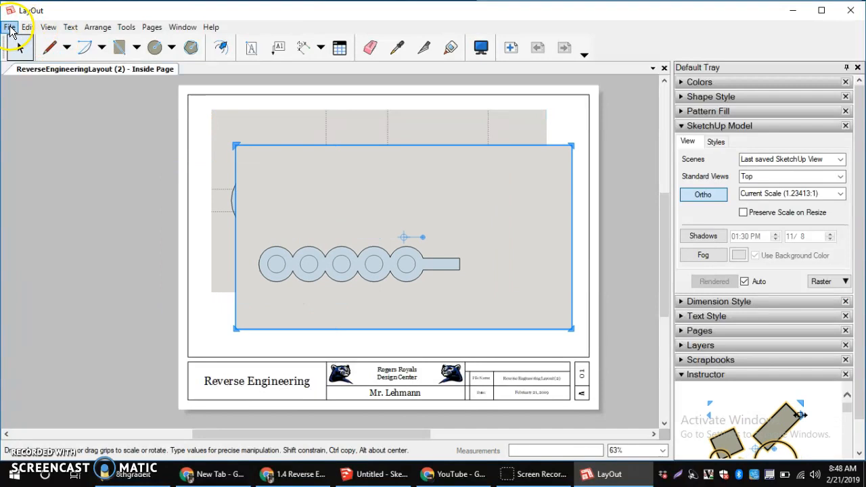
click(10, 27)
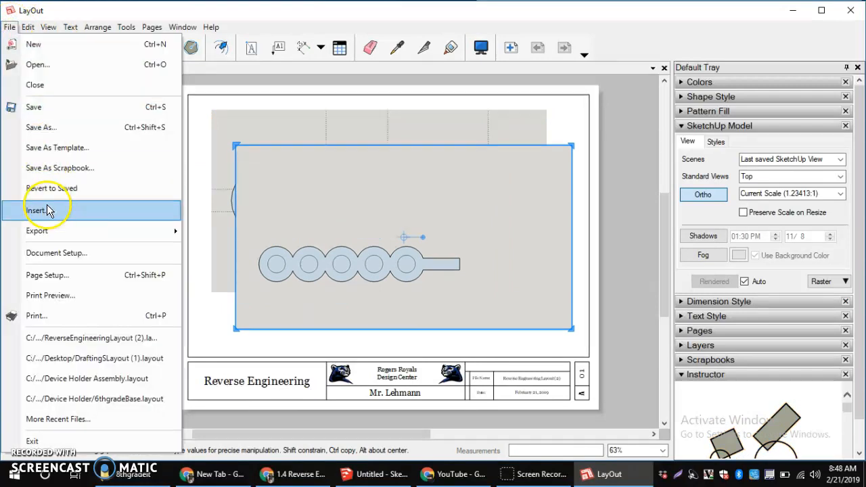
click(38, 212)
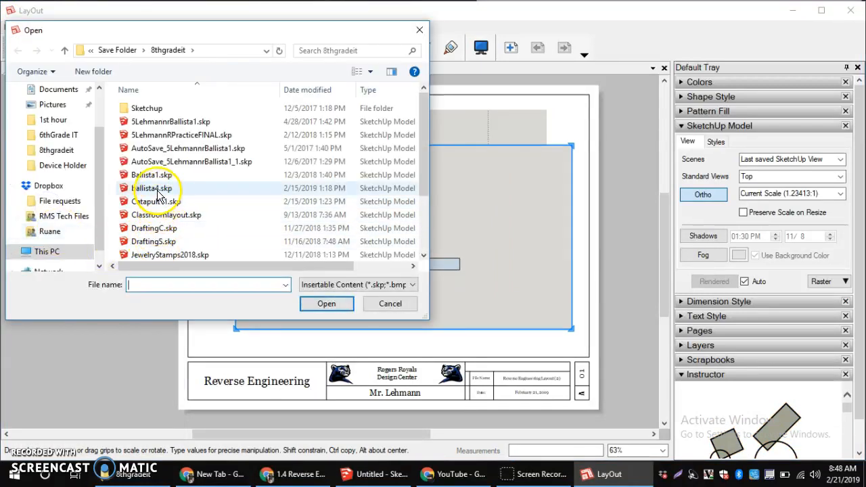
click(158, 214)
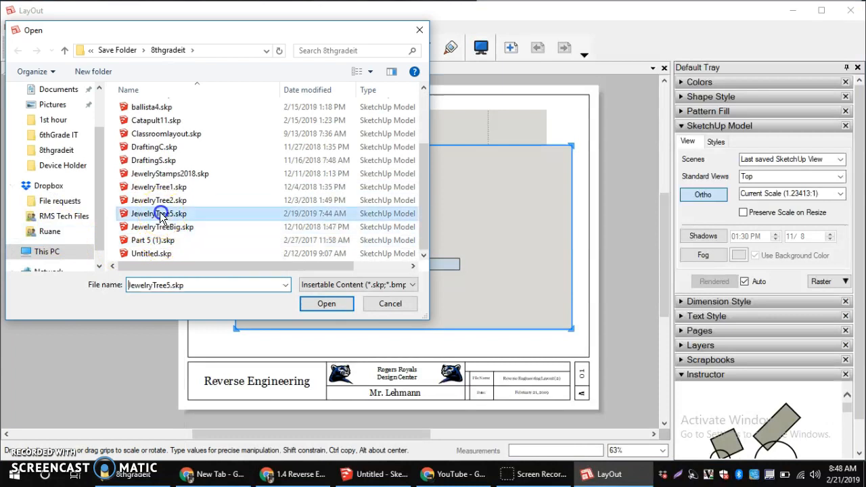
click(326, 303)
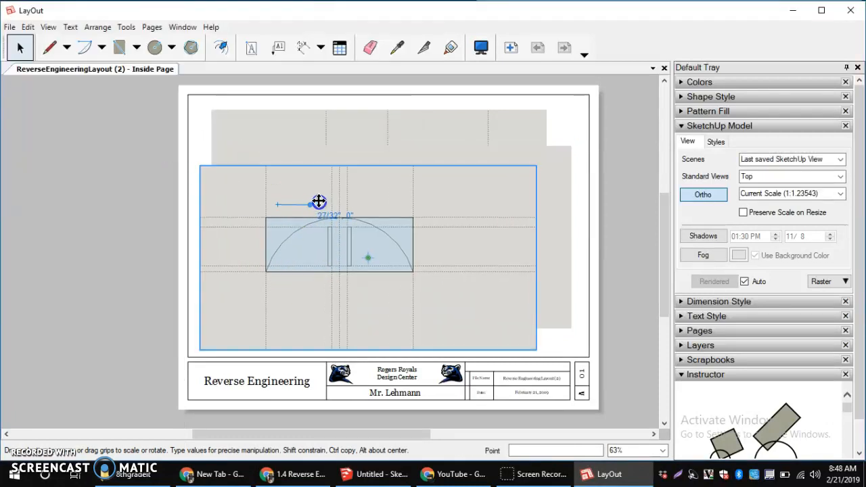
drag(319, 201, 309, 294)
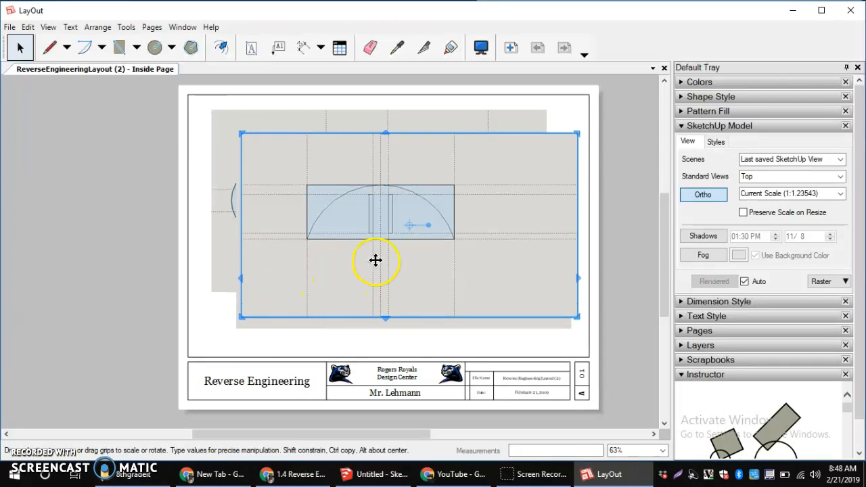
drag(376, 260, 386, 251)
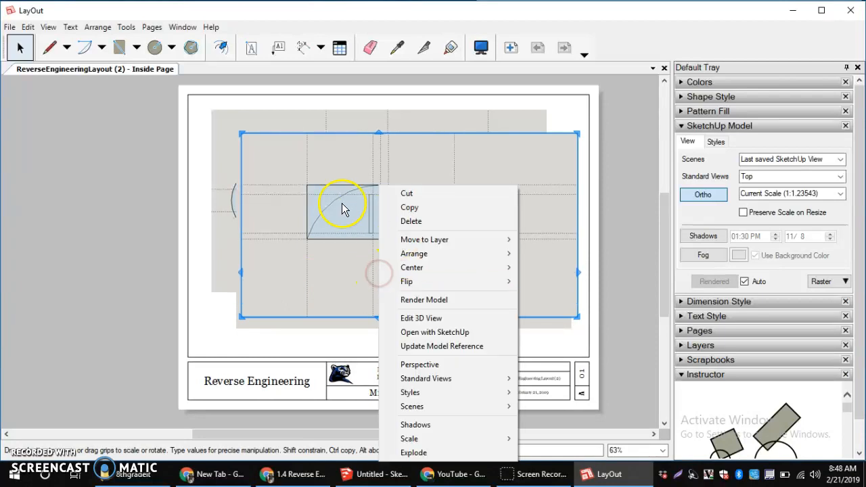
mouse_move(422, 300)
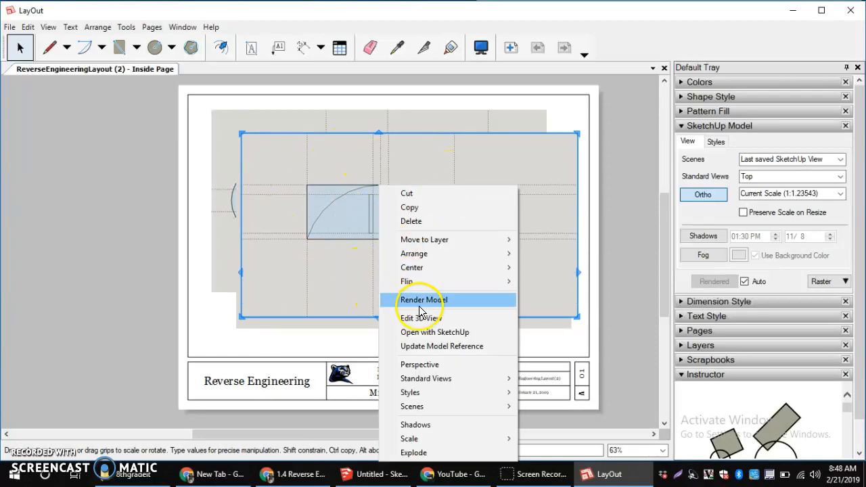
mouse_move(436, 336)
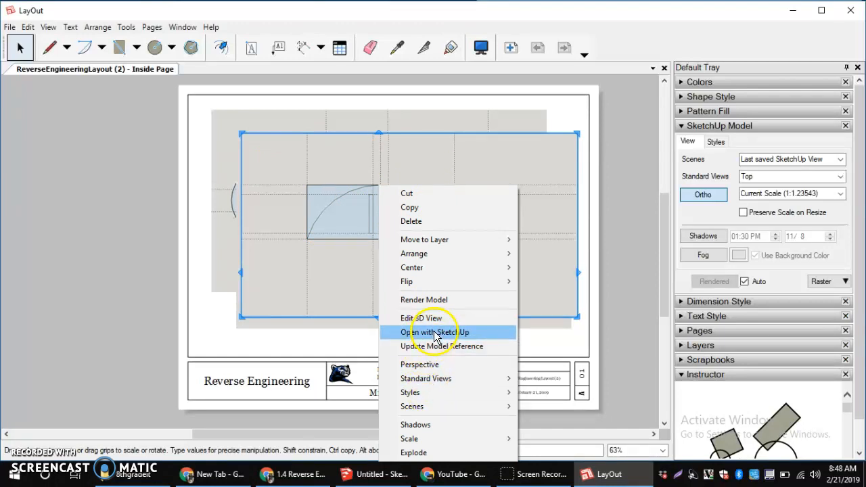
mouse_move(419, 207)
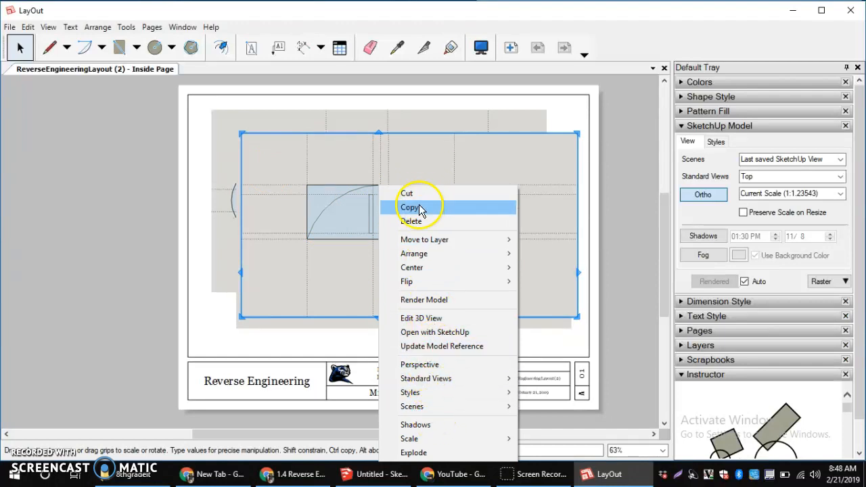
Set the arched viewport to Full Size (1:1) and uncheck Background in its Styles settings.
click(409, 439)
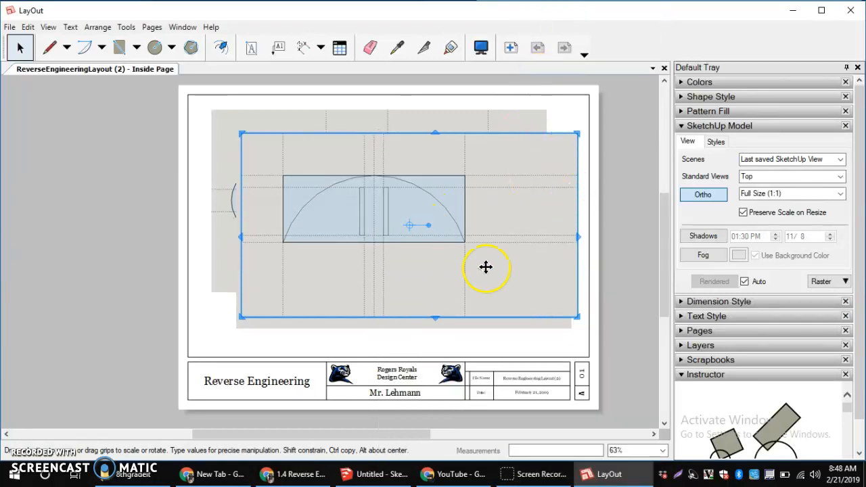
mouse_move(693, 128)
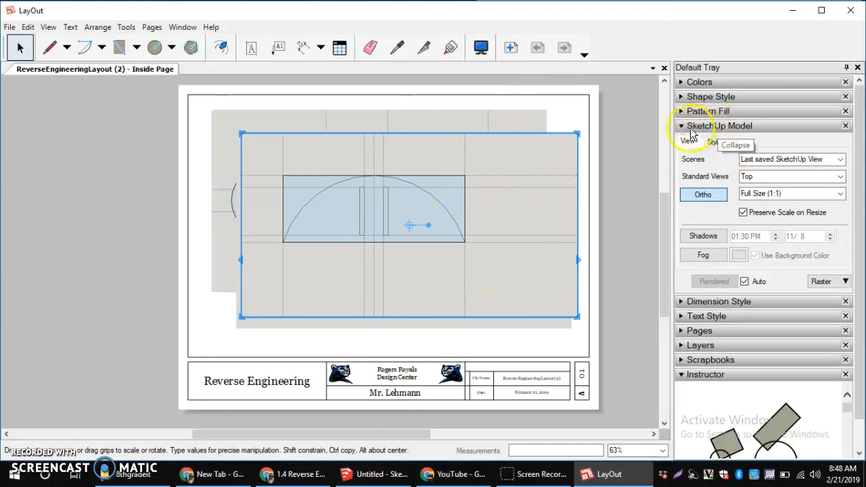
click(681, 126)
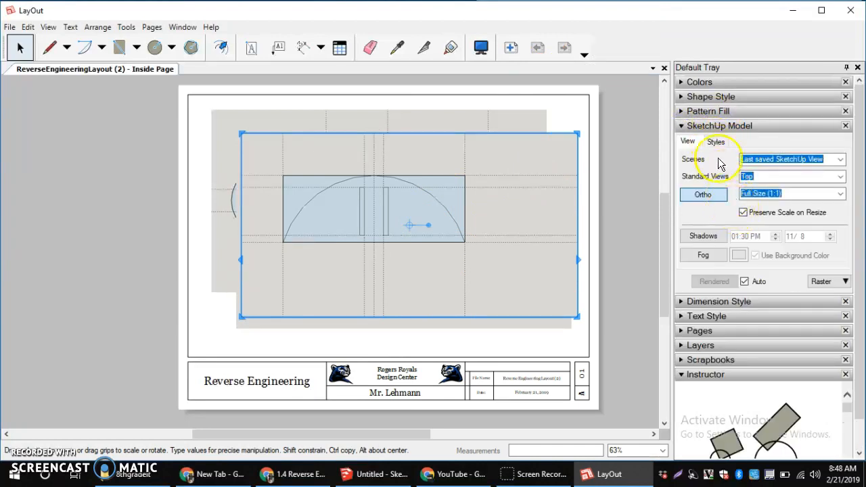
click(716, 141)
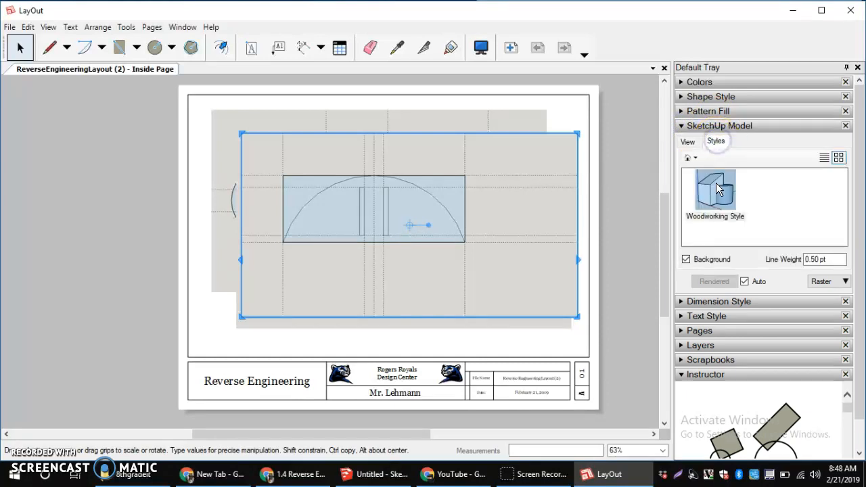
click(686, 259)
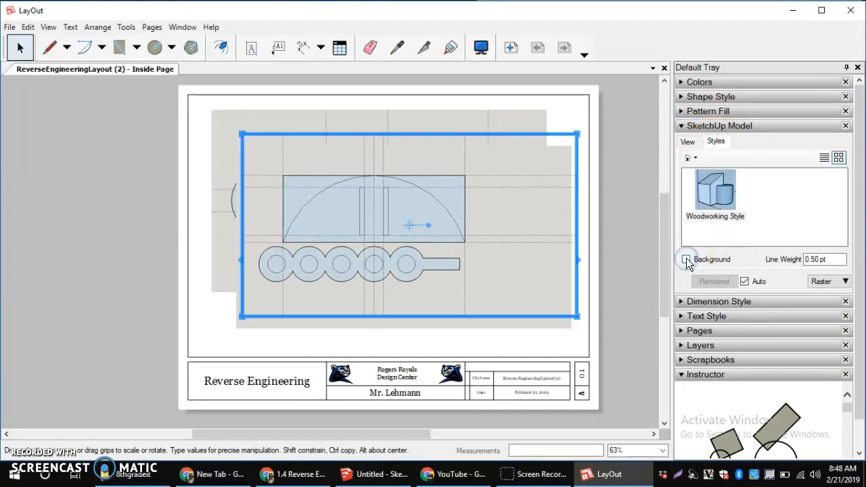
click(686, 260)
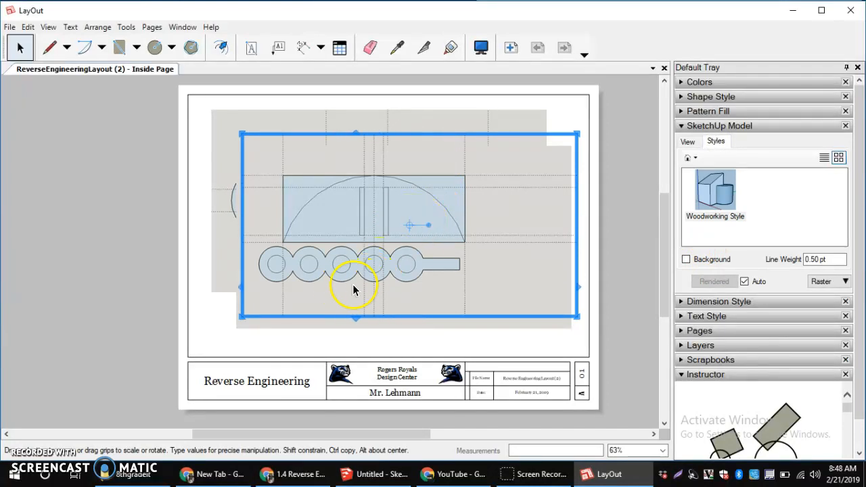
mouse_move(396, 303)
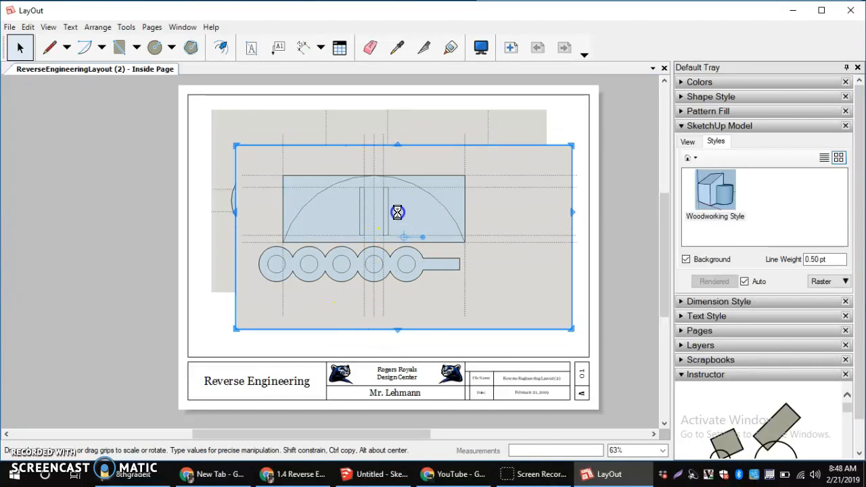
Uncheck Background for the five-circle viewport and drag it to the page's lower right.
drag(398, 212, 489, 163)
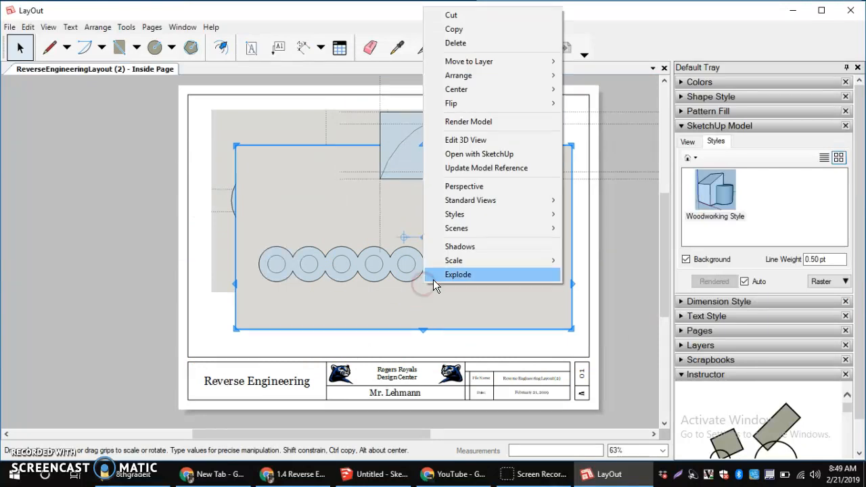
mouse_move(460, 260)
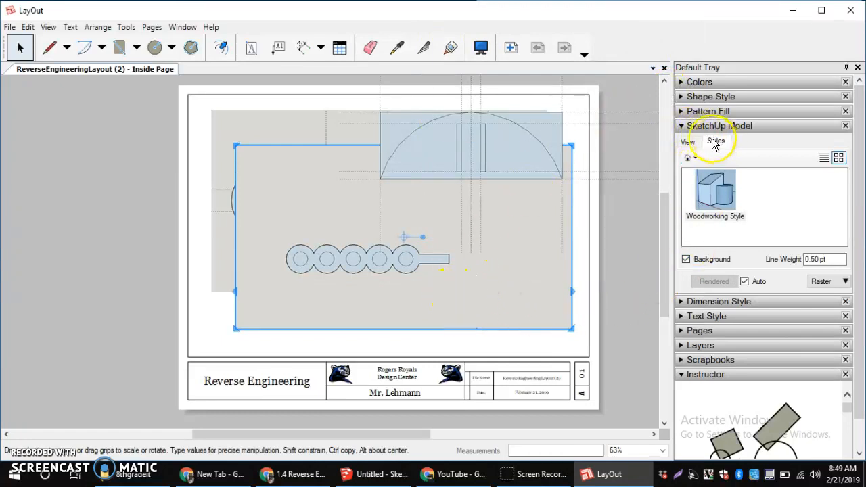
click(686, 260)
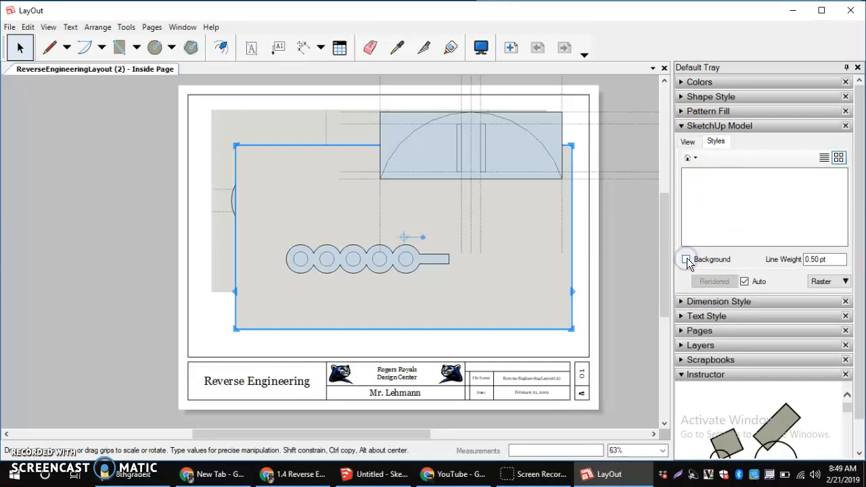
click(687, 260)
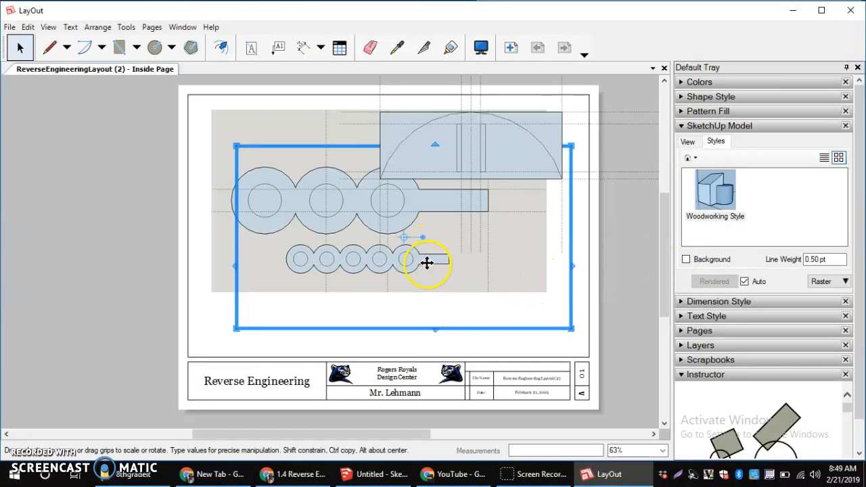
drag(426, 263, 484, 295)
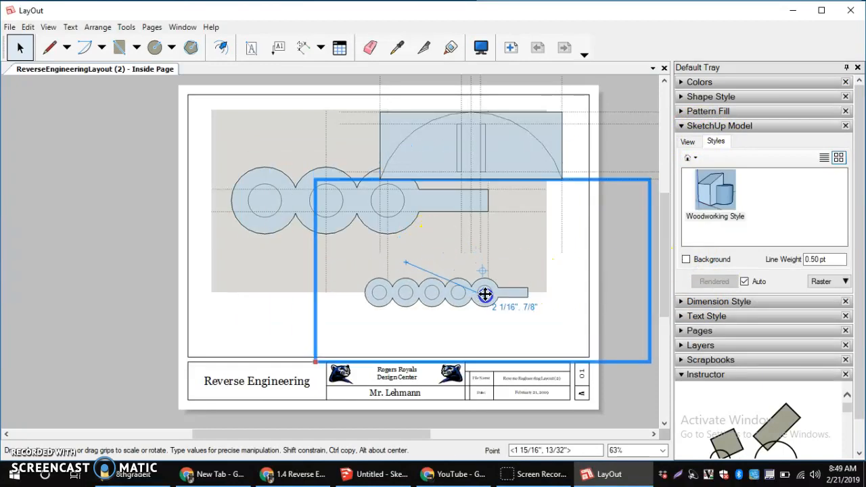
drag(486, 295, 312, 209)
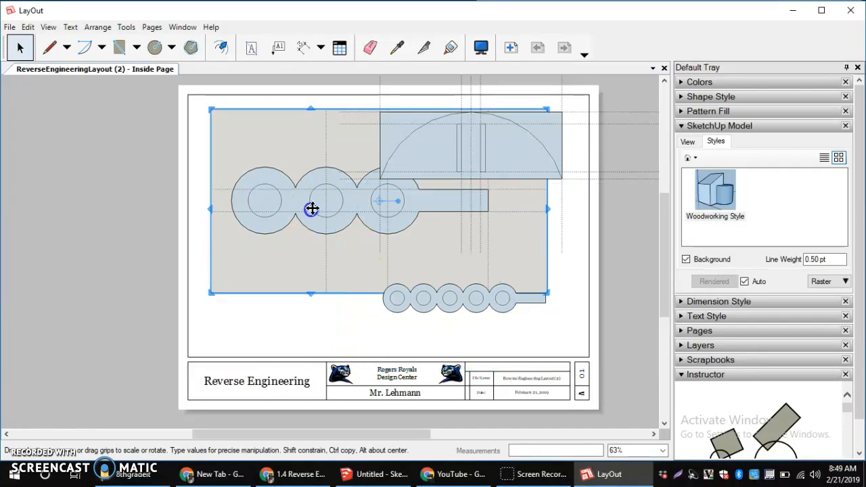
Scale the three-circle viewport to 1:1, remove its gray background and move it left.
right_click(311, 208)
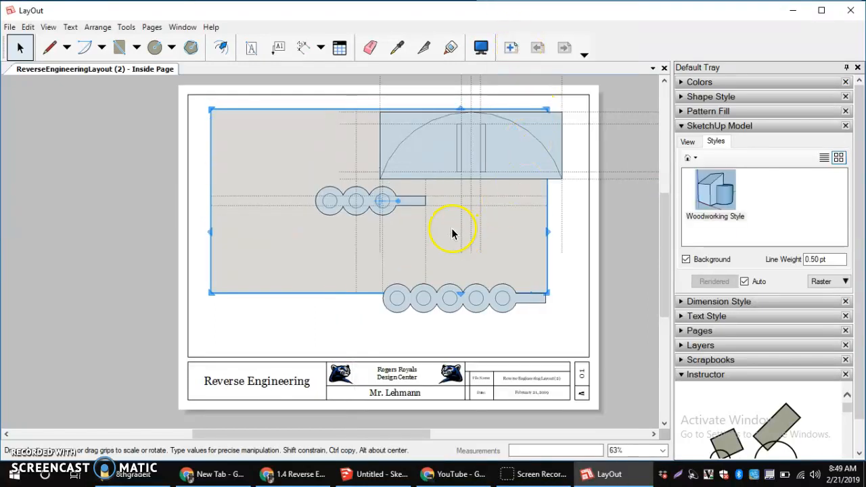
click(685, 260)
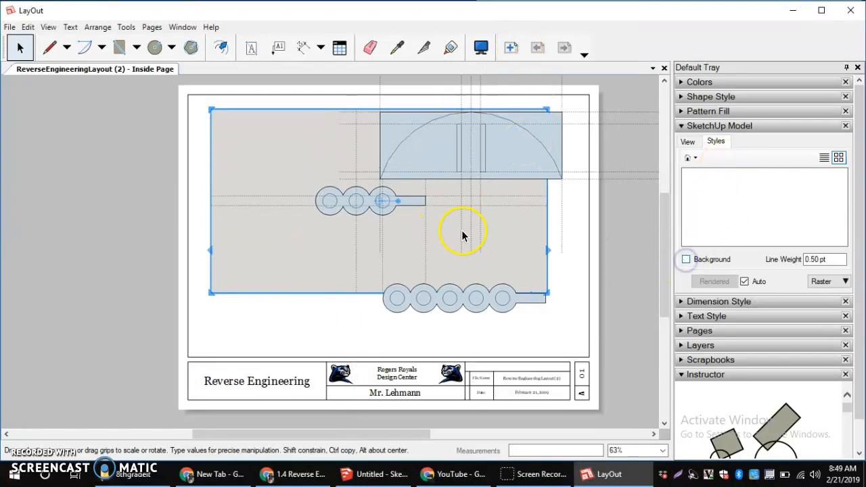
drag(460, 232, 327, 247)
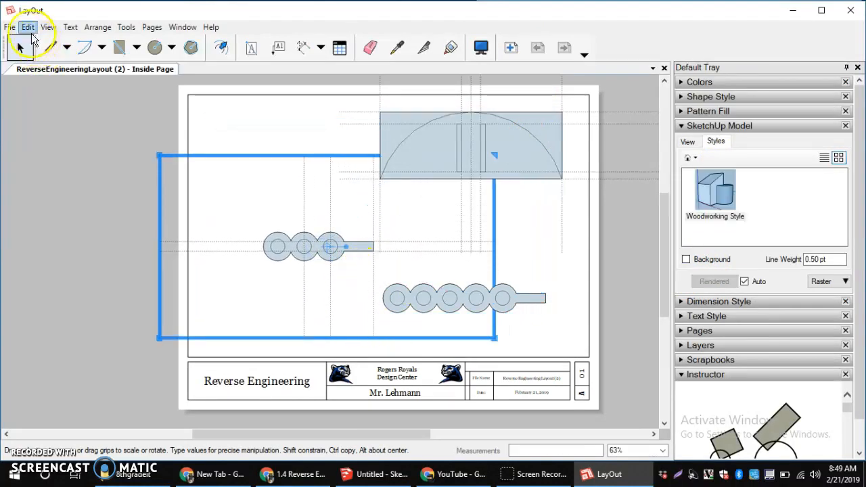
Drag the three-circle viewport further left so the three models sit apart around the title block.
click(49, 27)
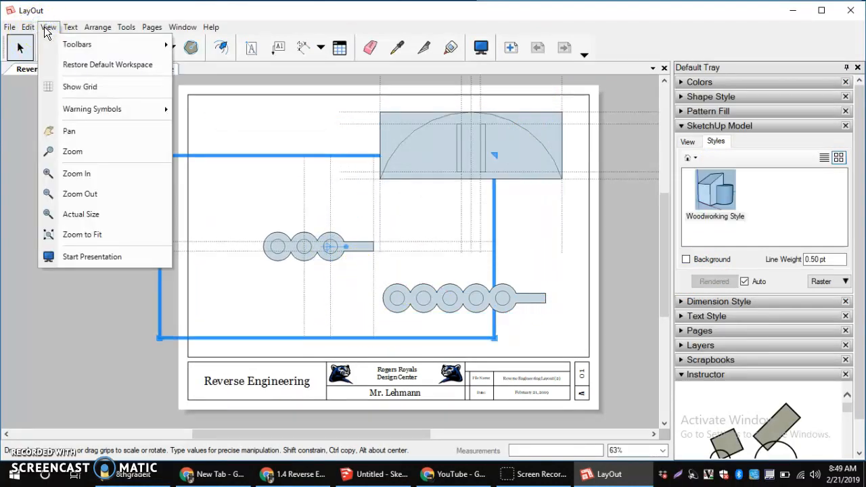
click(276, 129)
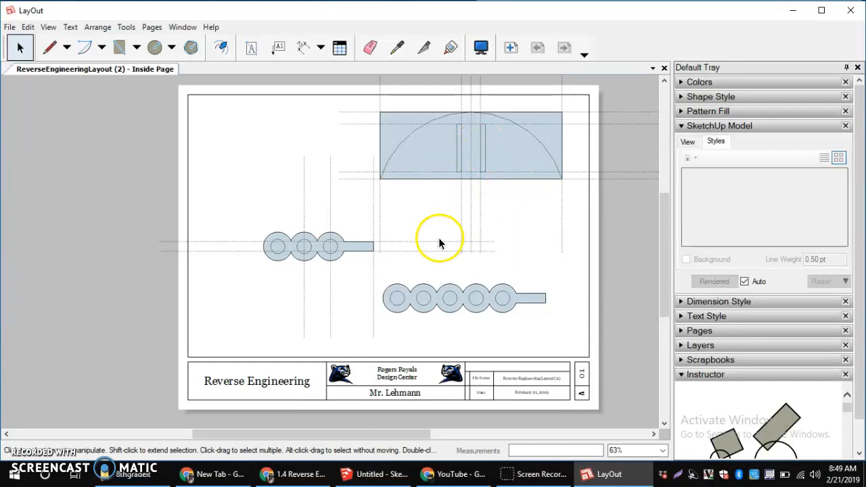
mouse_move(487, 215)
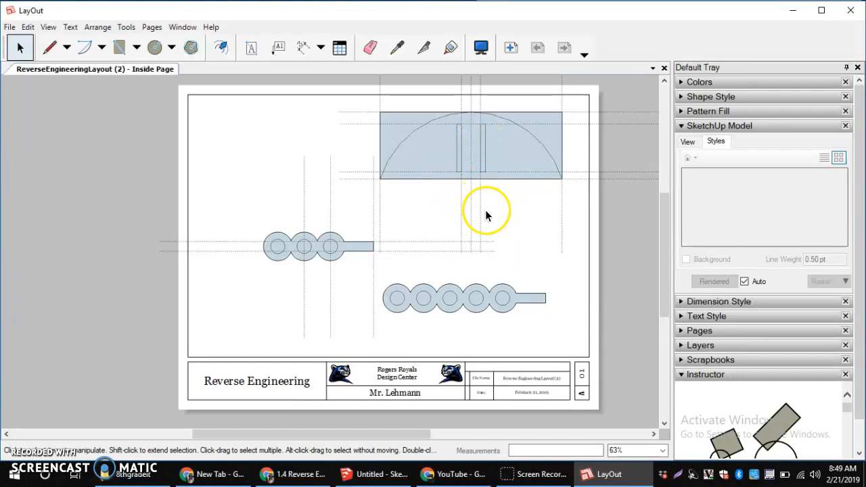
right_click(484, 214)
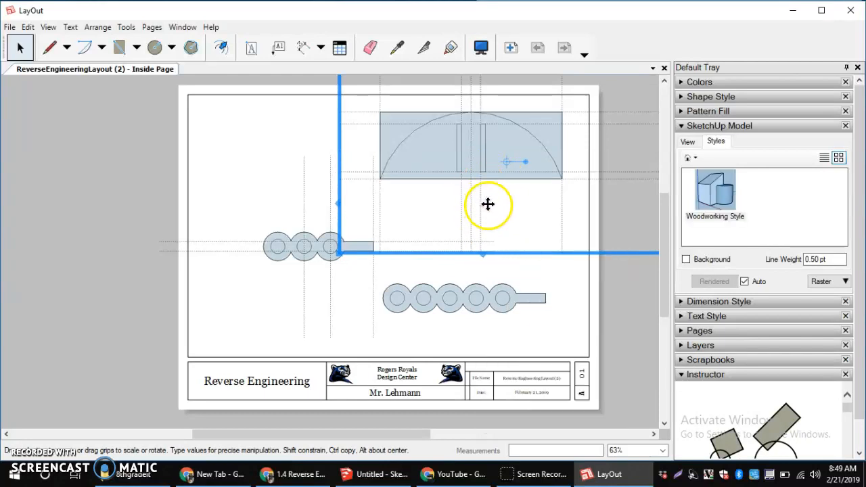
mouse_move(482, 195)
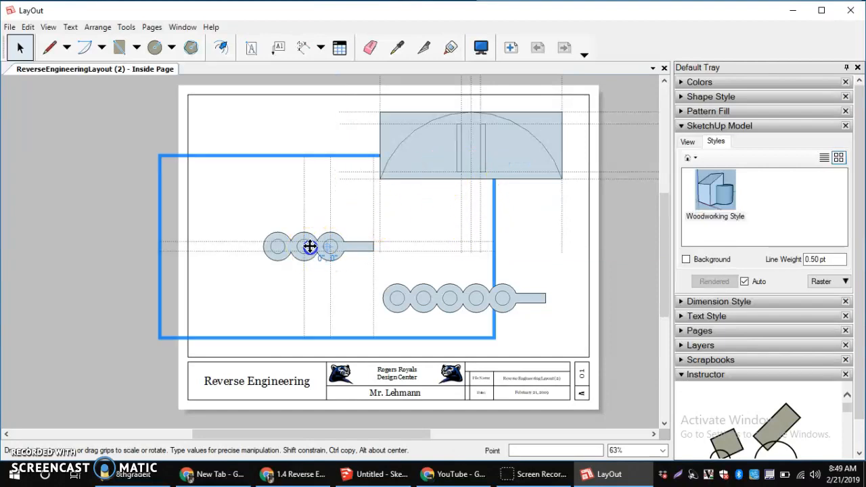
drag(310, 246, 265, 238)
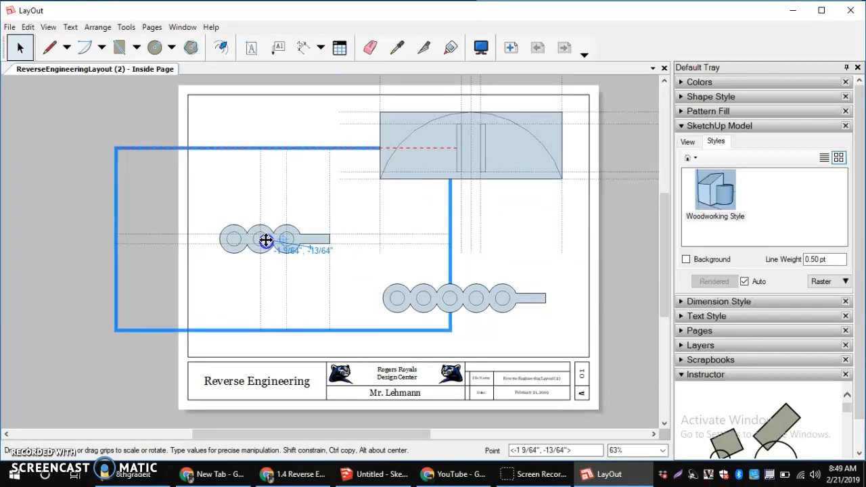
click(278, 345)
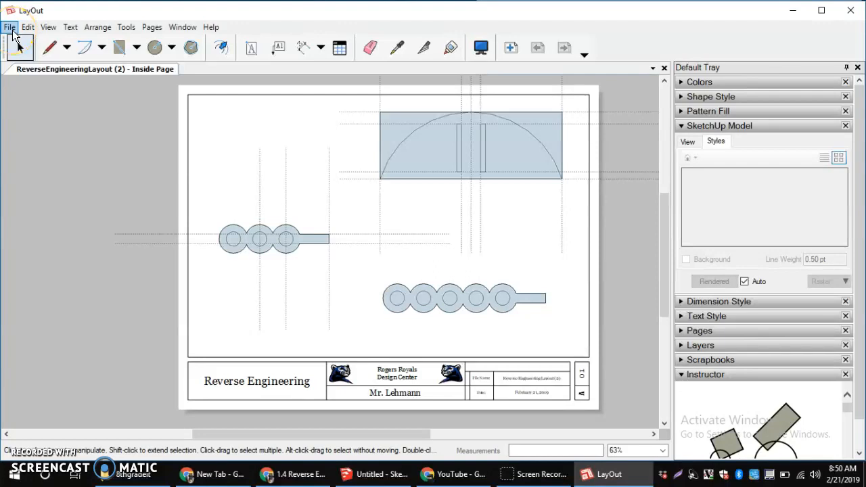
Export the page as ReverseEngineeringLayout (2).pdf into the 8thgradeit folder via File > Export > PDF.
click(9, 27)
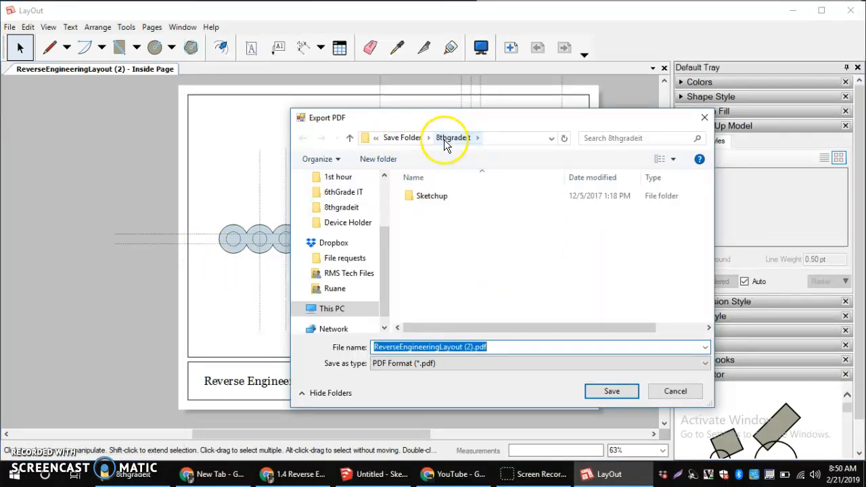
mouse_move(452, 147)
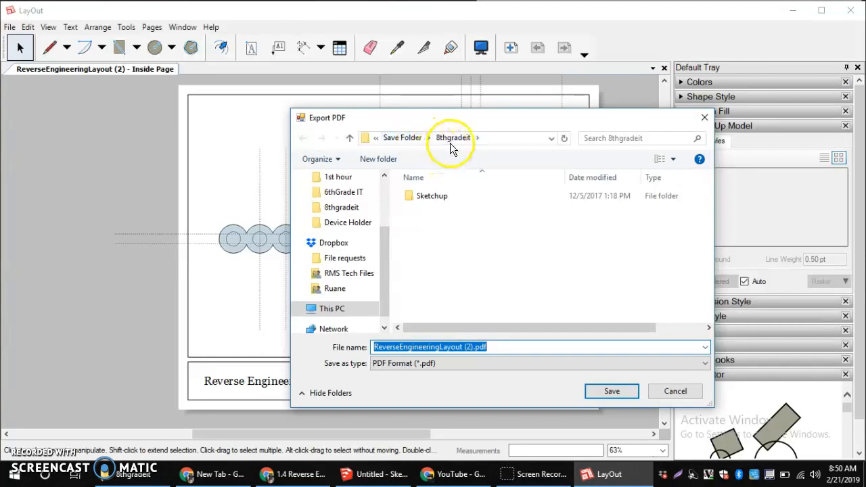
mouse_move(579, 386)
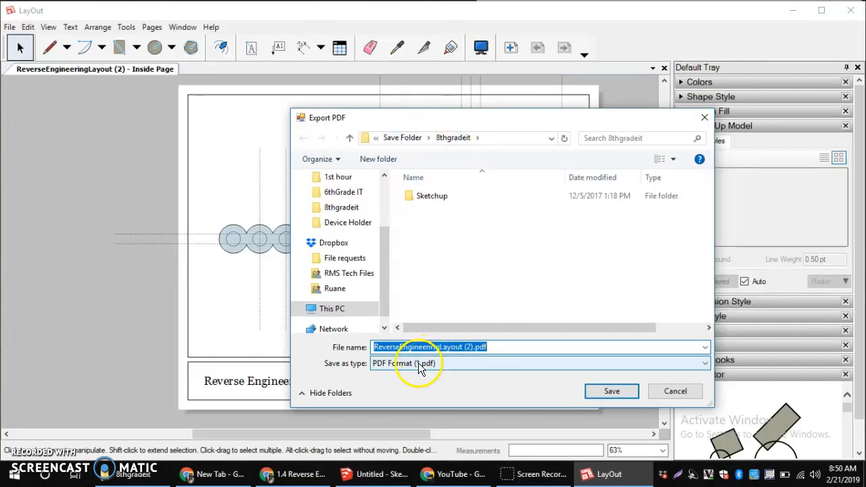
mouse_move(612, 391)
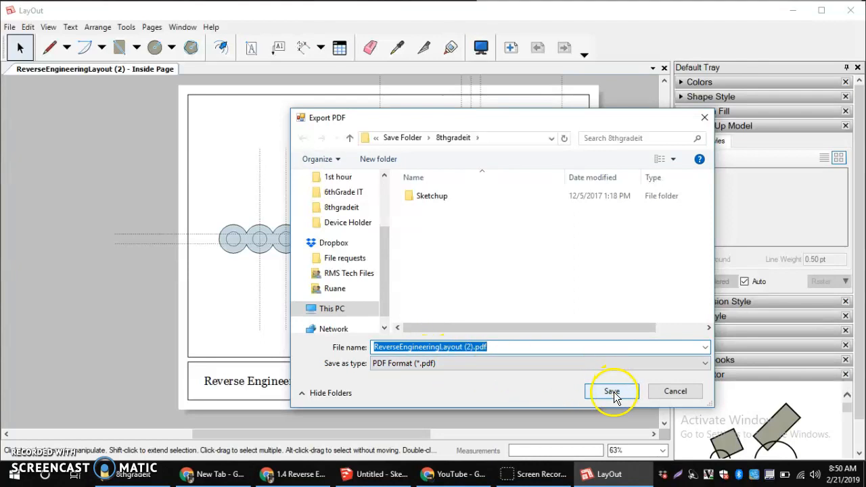
click(612, 391)
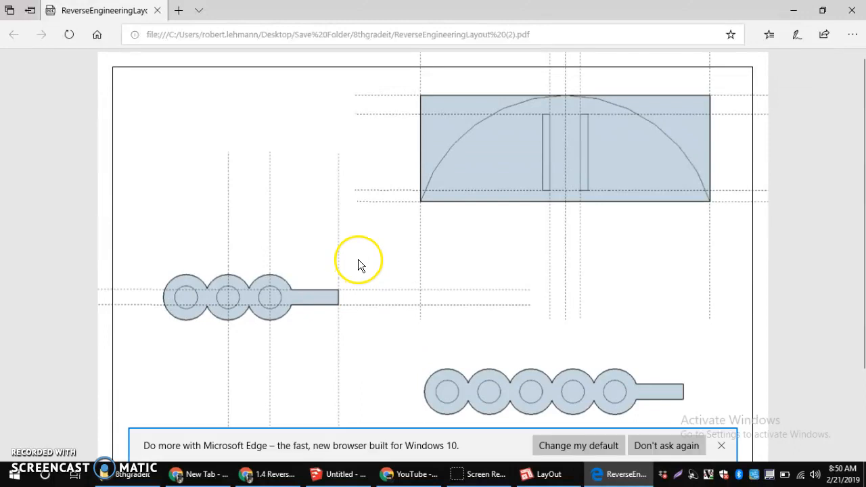
mouse_move(365, 263)
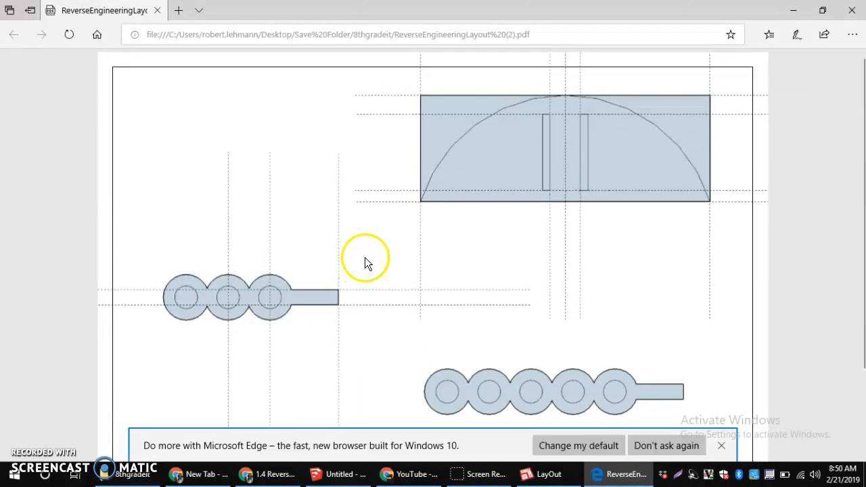
mouse_move(376, 263)
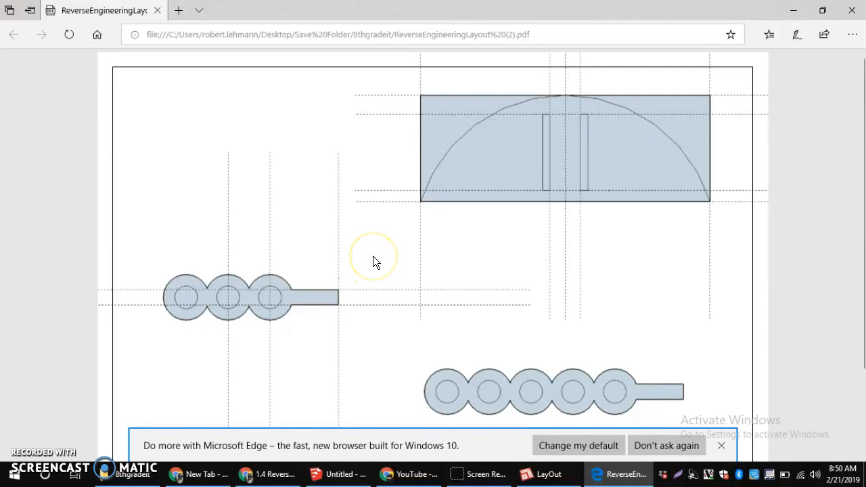